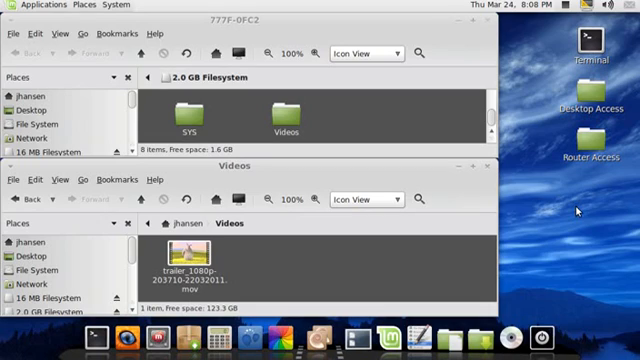
mouse_move(314, 87)
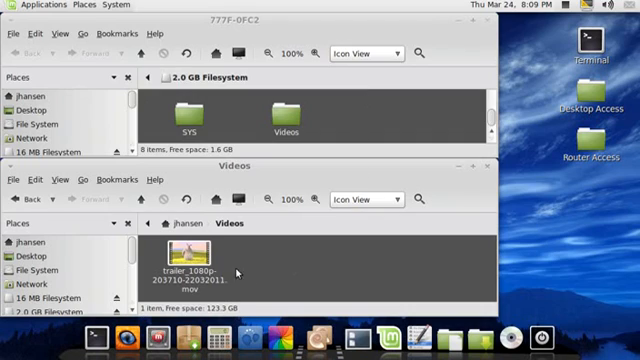
Step: Select trailer_1080p-203710-22032011.mov in the home Videos folder
click(180, 258)
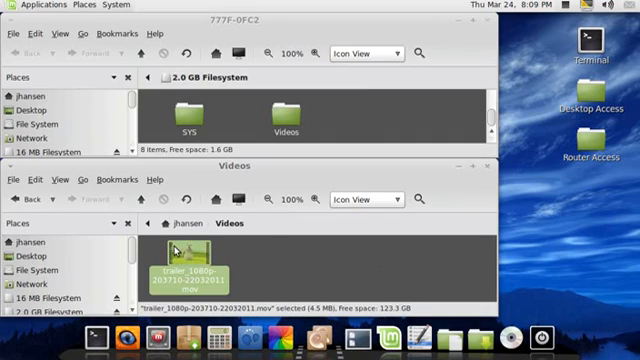
mouse_move(372, 255)
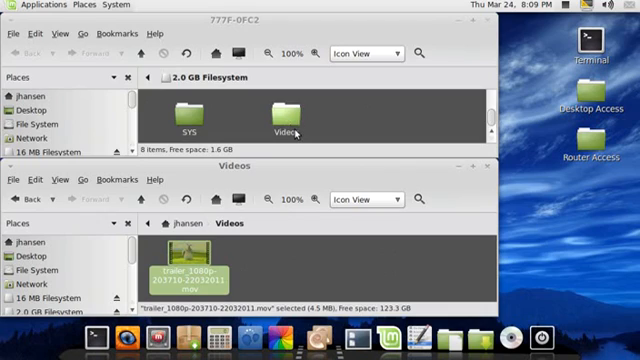
Step: Open the memory card's Videos folder and confirm permanently deleting the old trailer MP4
click(290, 112)
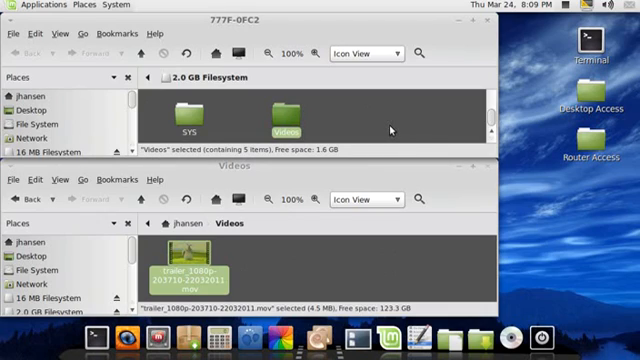
mouse_move(283, 120)
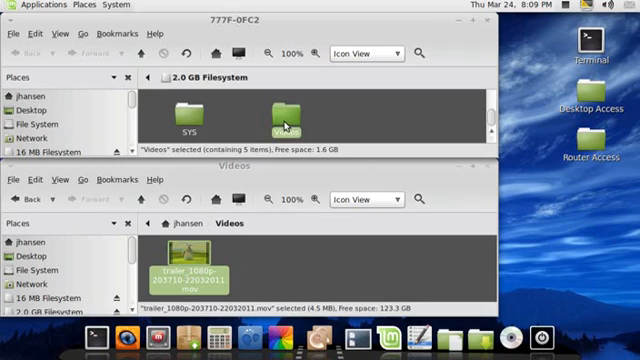
double_click(280, 110)
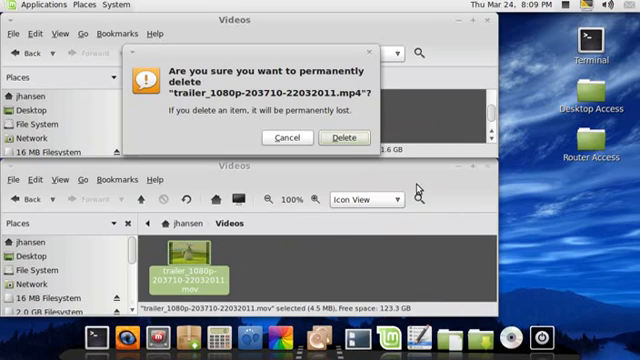
click(345, 137)
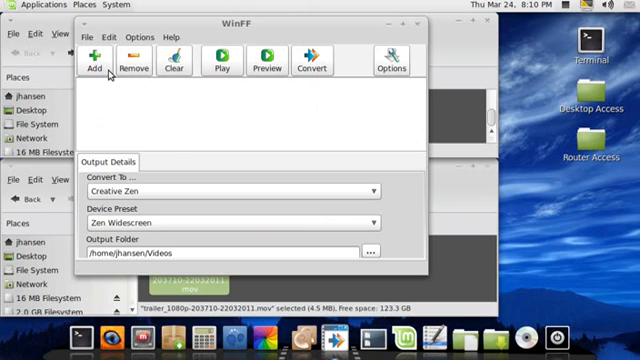
mouse_move(152, 64)
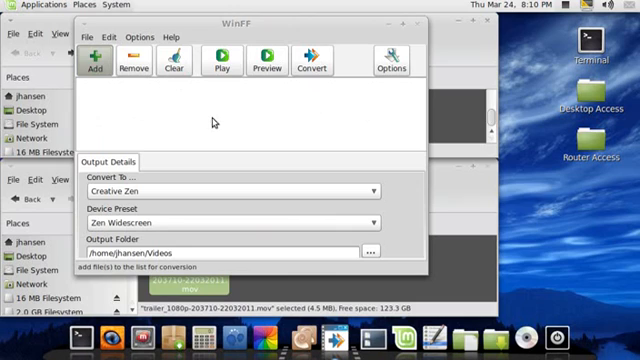
Step: Add the trailer .mov from the home Videos folder to WinFF's conversion list
click(96, 62)
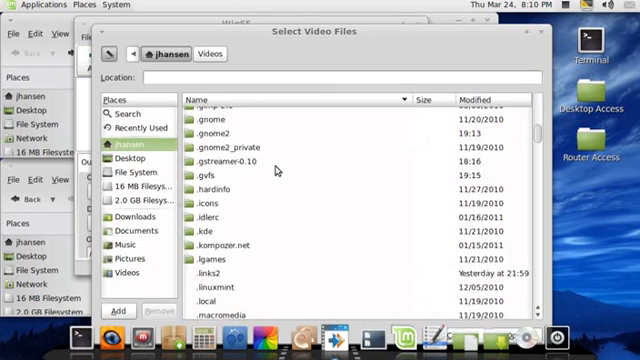
scroll(down, 3)
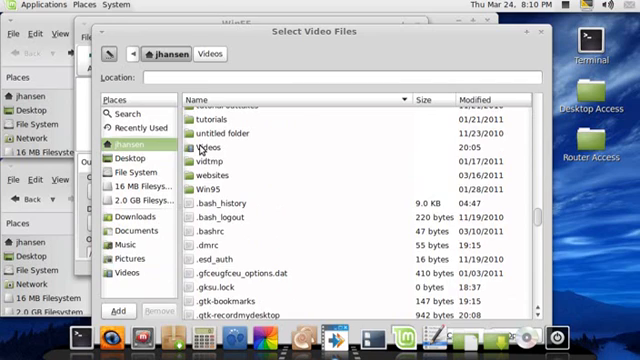
double_click(198, 147)
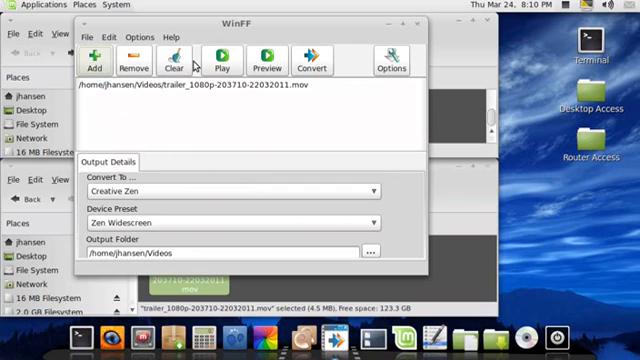
mouse_move(217, 107)
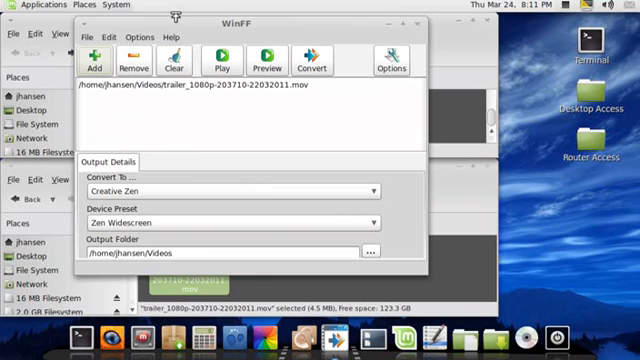
Step: In the preset editor, review the Phone Widescreen 320x180 MP4 preset and save it
click(155, 37)
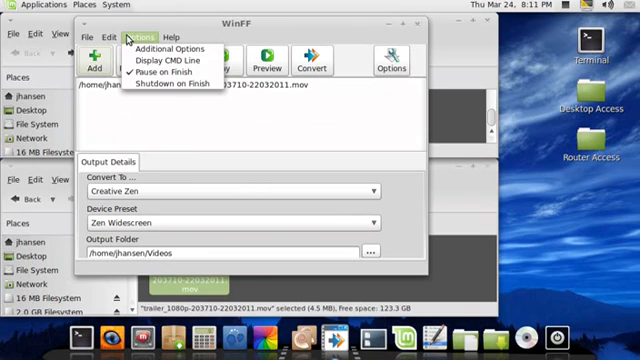
click(119, 37)
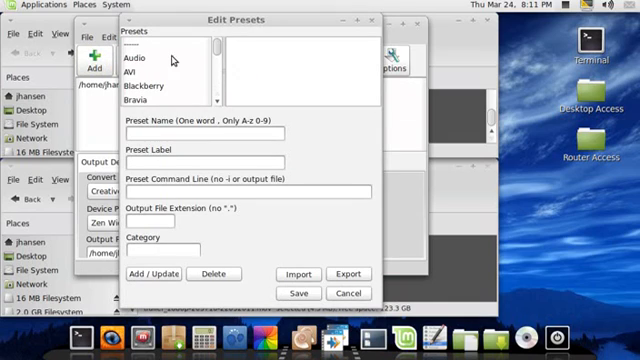
scroll(down, 3)
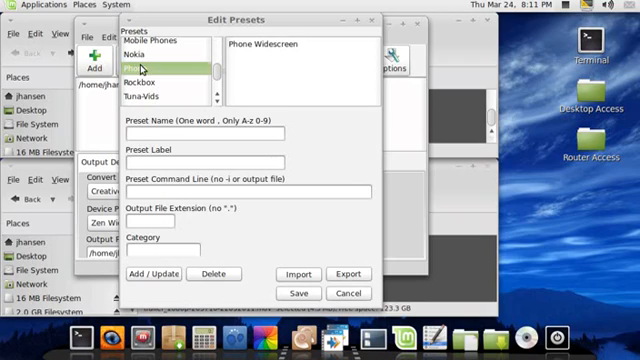
mouse_move(270, 57)
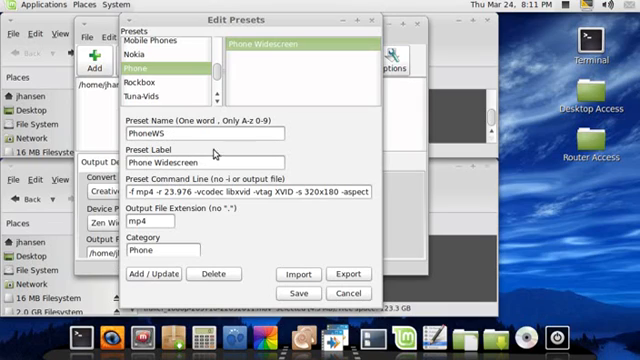
double_click(145, 193)
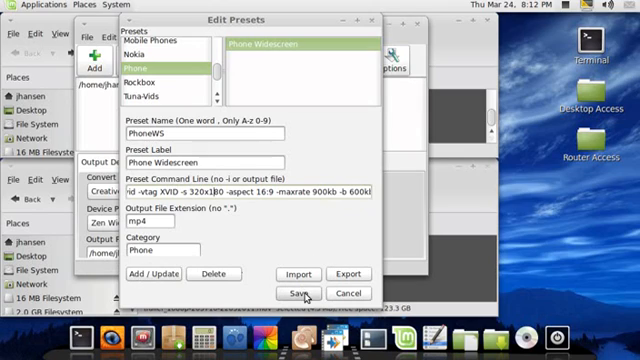
click(288, 292)
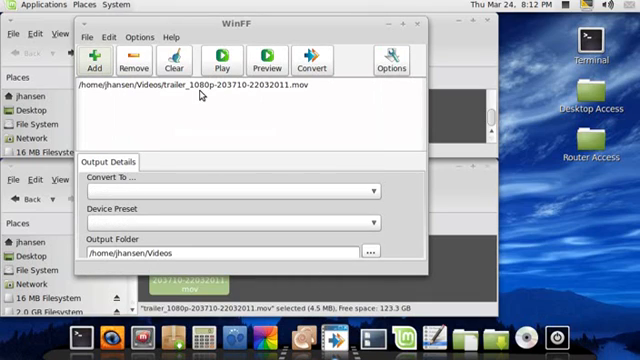
mouse_move(233, 142)
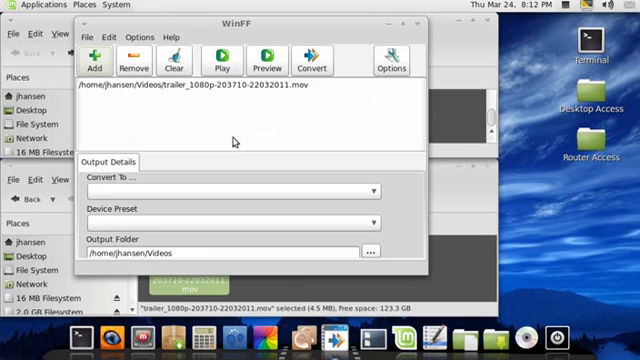
mouse_move(323, 115)
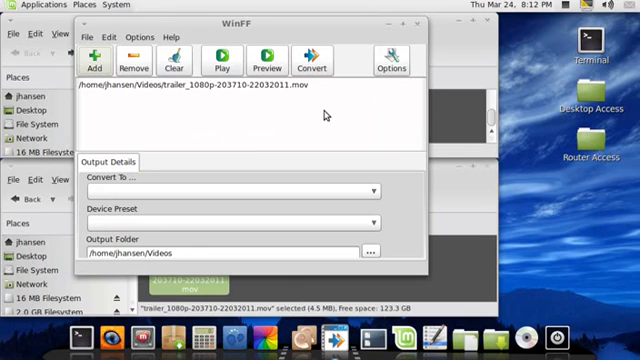
mouse_move(283, 191)
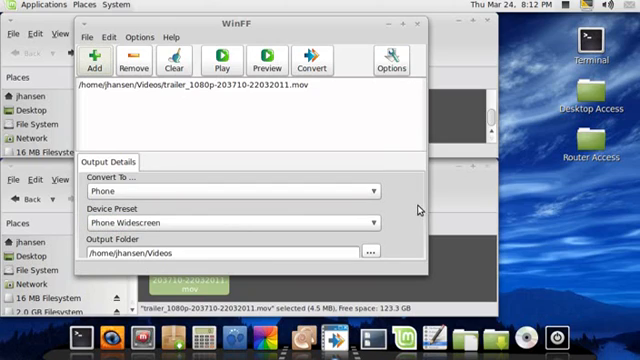
mouse_move(415, 212)
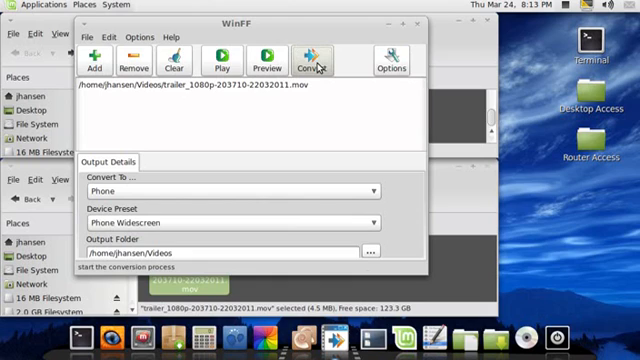
Step: Convert the trailer to MP4 with the Phone Widescreen preset
click(313, 58)
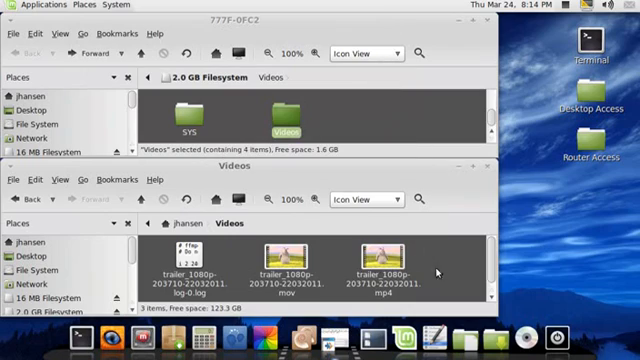
Step: Open the converted trailer MP4's Audio/Video properties showing 320x180 MPEG-4 with AAC stereo
click(385, 253)
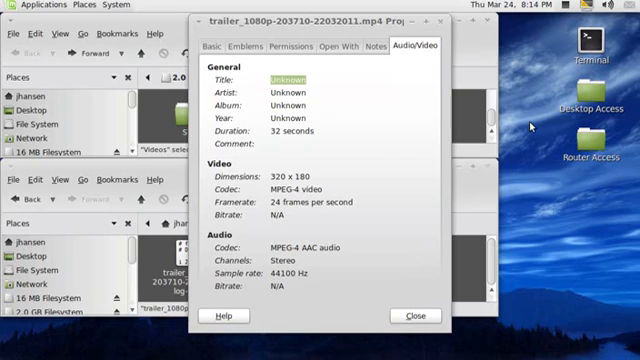
mouse_move(410, 127)
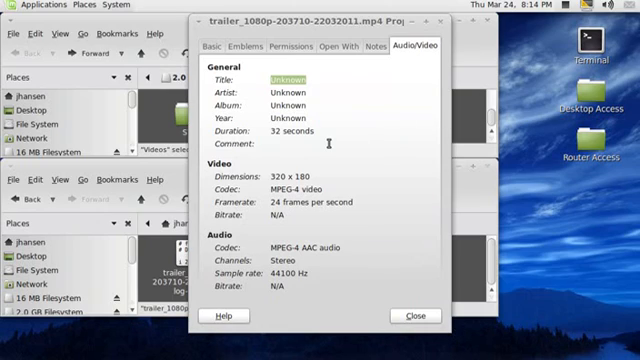
mouse_move(305, 177)
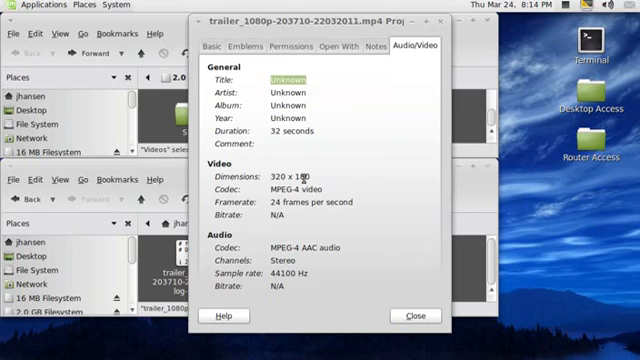
mouse_move(385, 172)
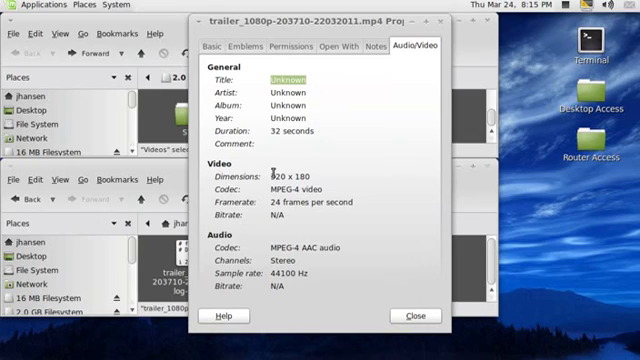
mouse_move(265, 174)
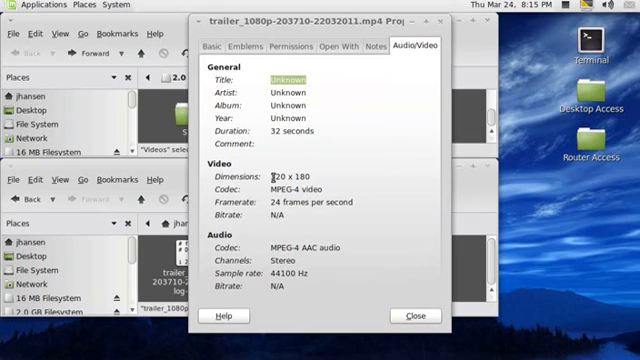
mouse_move(290, 185)
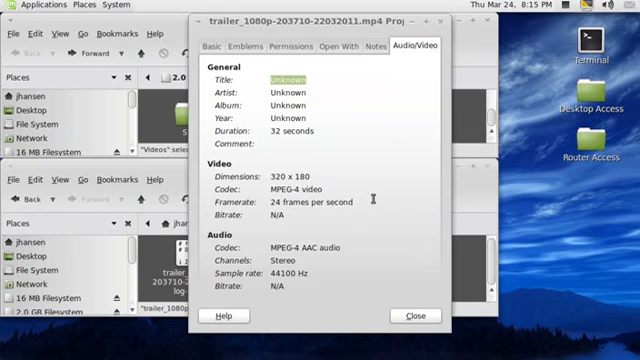
mouse_move(332, 193)
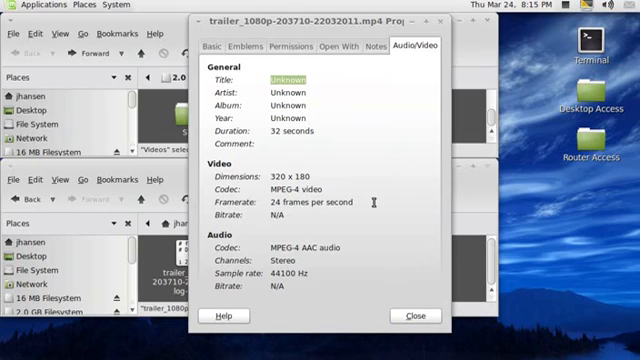
mouse_move(302, 203)
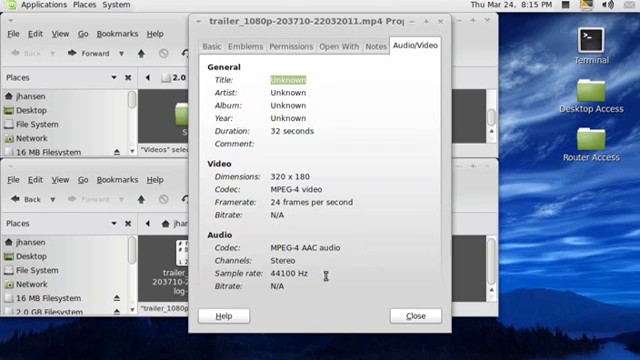
mouse_move(385, 273)
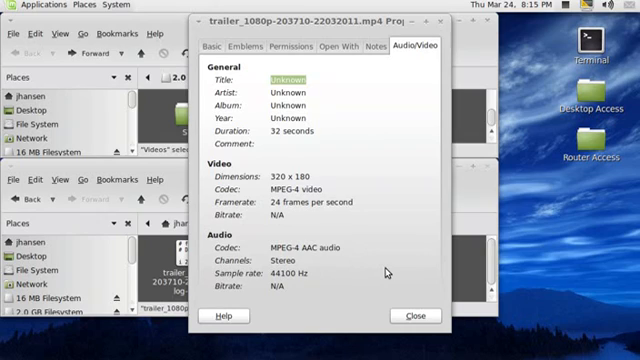
mouse_move(431, 318)
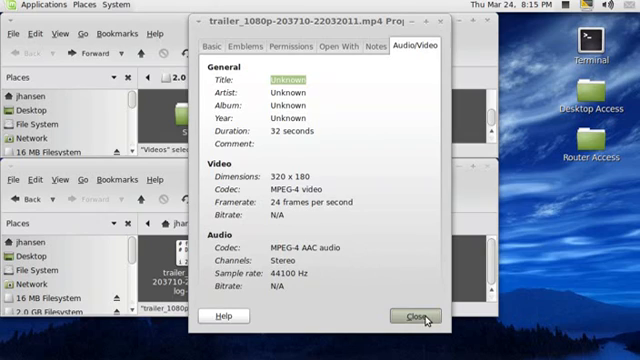
Step: Close the MP4 properties window before copying the file to the memory card
click(422, 317)
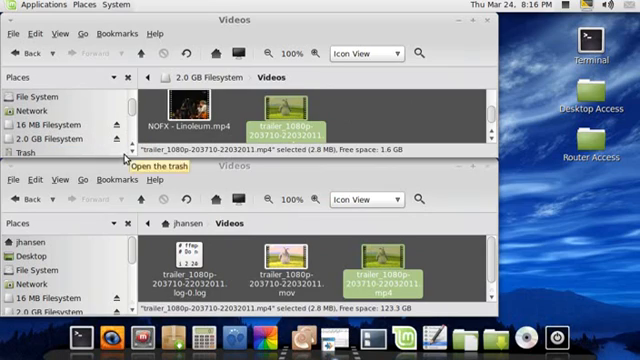
mouse_move(62, 148)
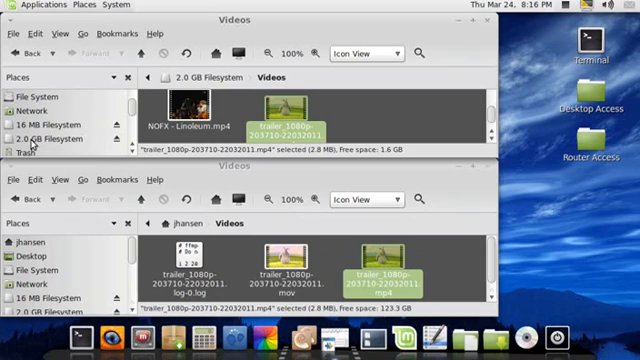
mouse_move(24, 152)
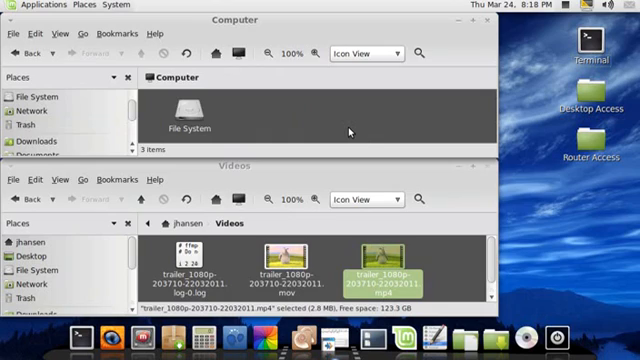
mouse_move(360, 138)
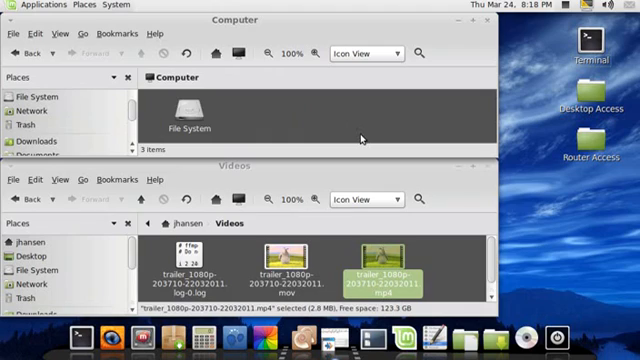